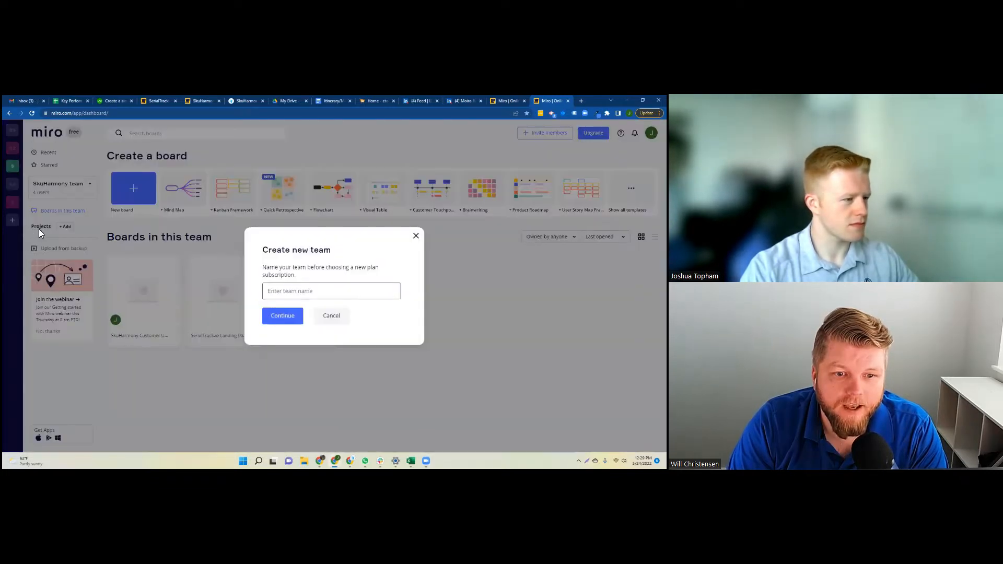
# Name the new team 'MySQL to Sheets' in the Create new team dialog
pyautogui.click(331, 291)
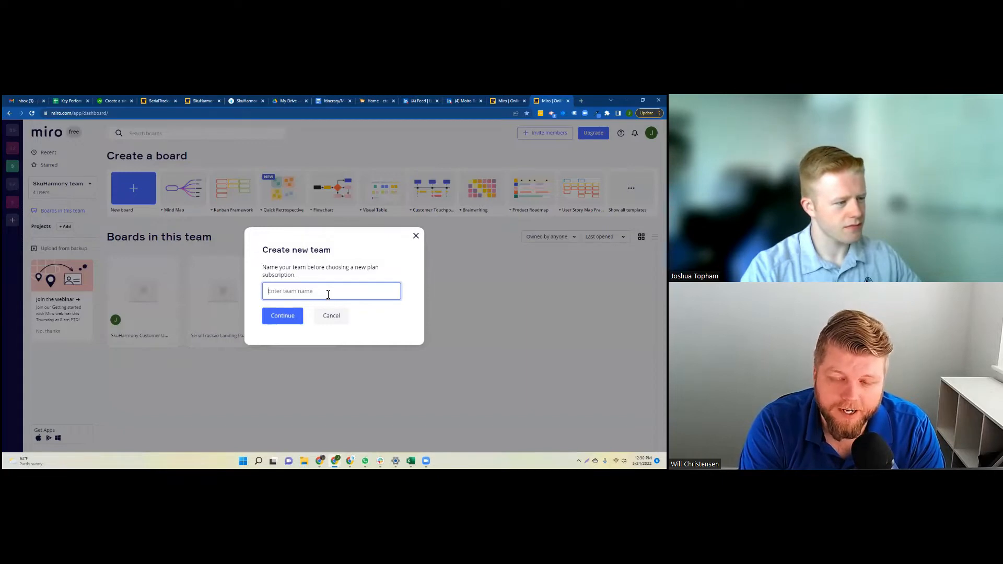
pyautogui.write('My')
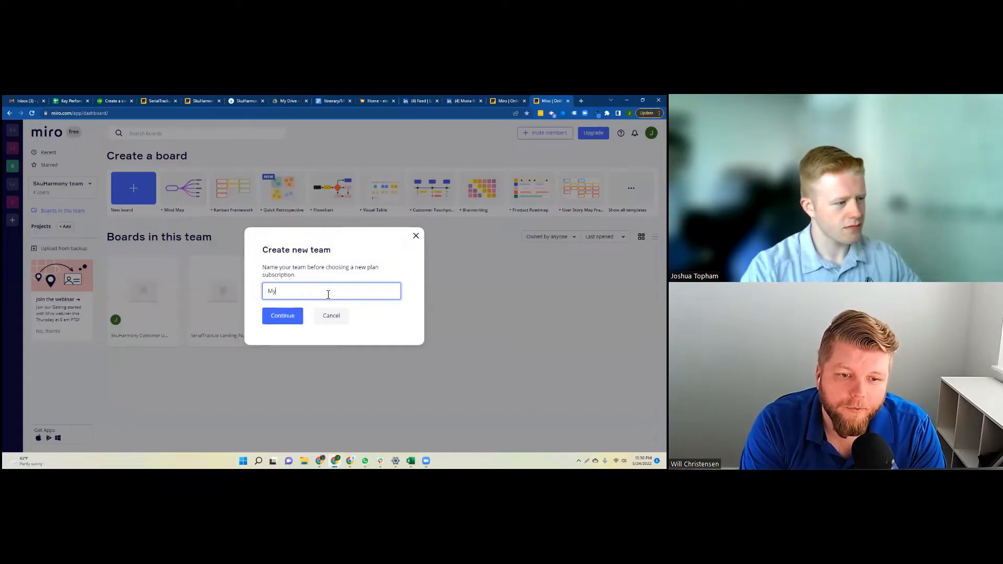
pyautogui.write('SQL to Sheets')
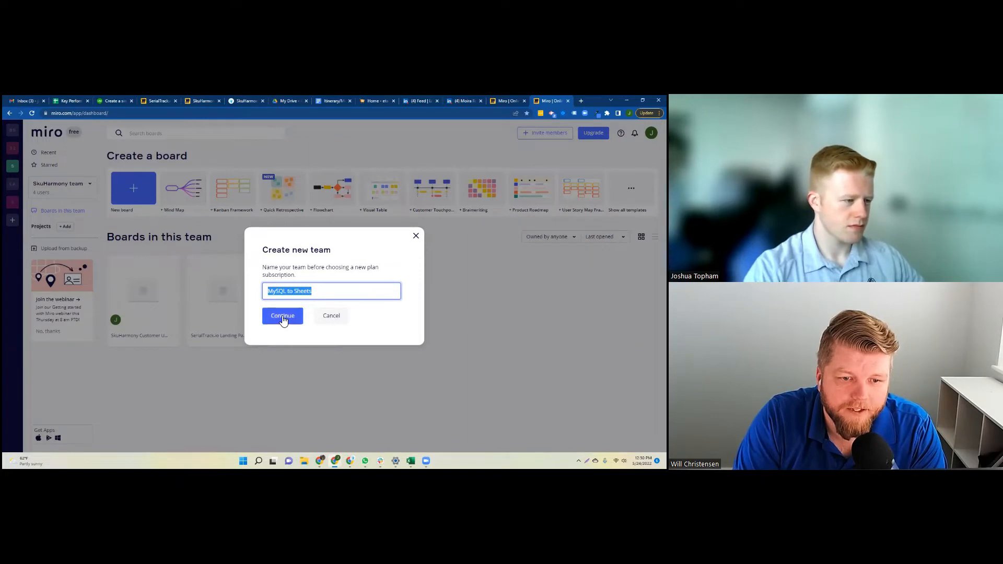
# Continue to the Choose a plan dialog, keep Business at five members and review the plans
pyautogui.click(283, 315)
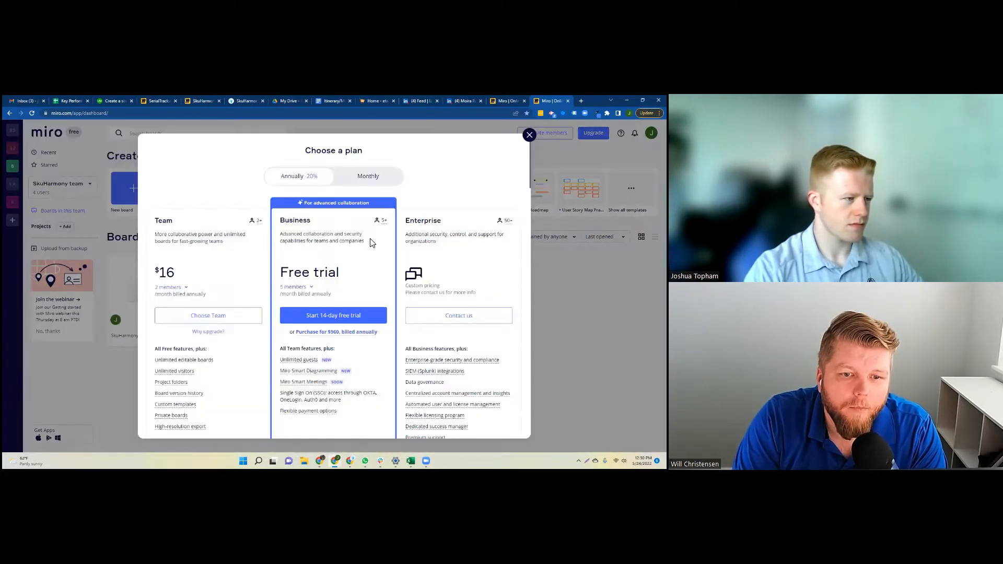
pyautogui.moveTo(346, 288)
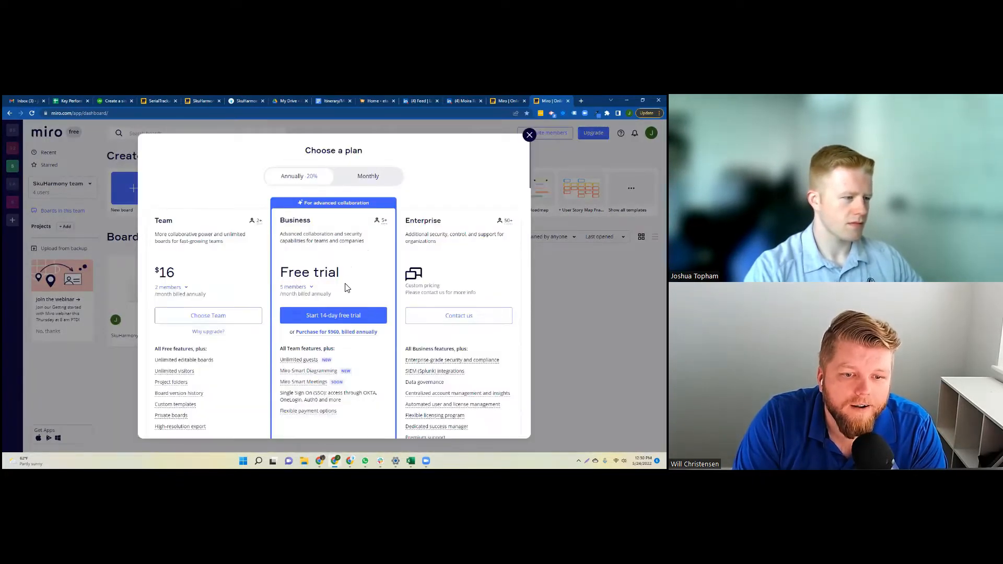
pyautogui.moveTo(324, 271)
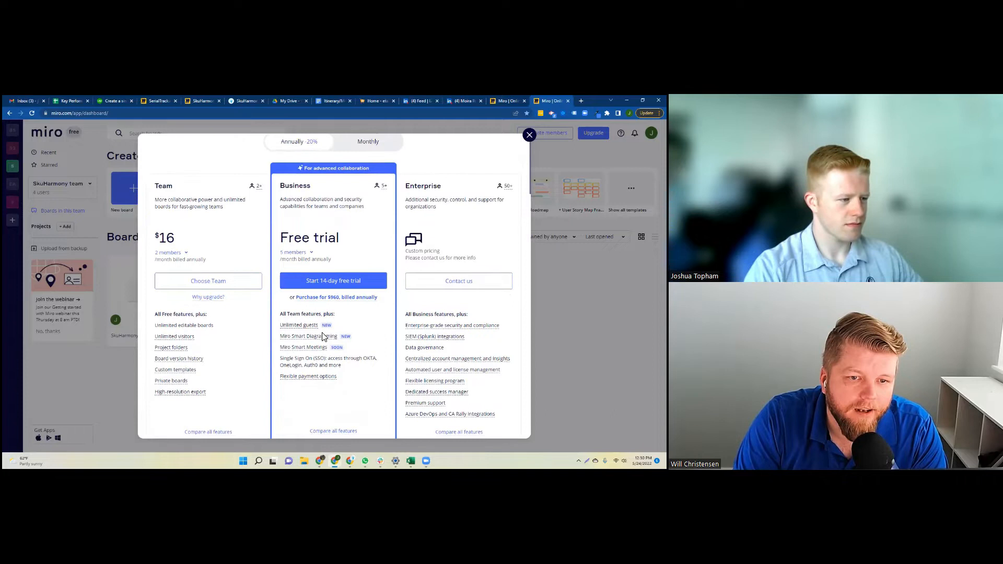
pyautogui.moveTo(291, 262)
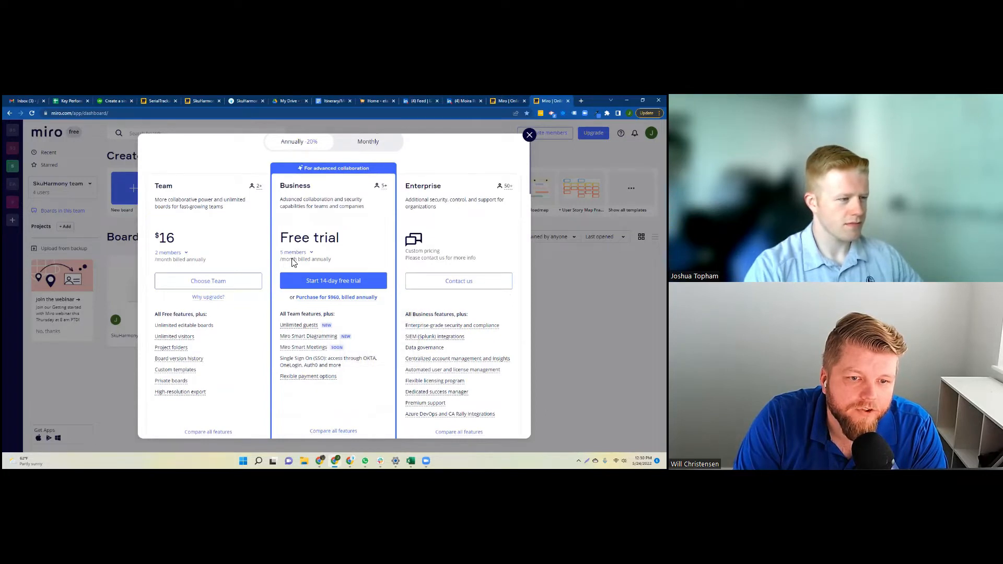
pyautogui.click(295, 252)
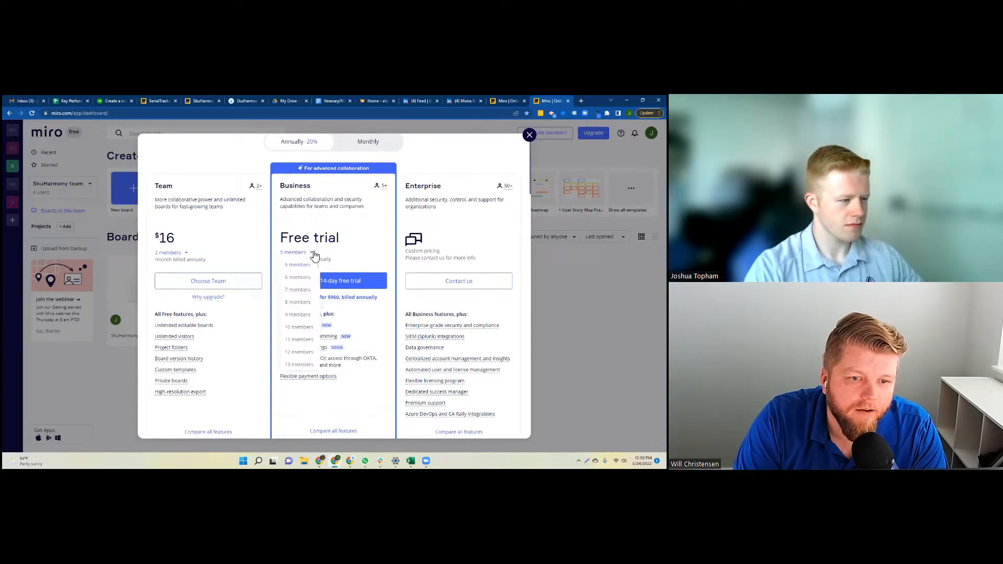
pyautogui.click(297, 252)
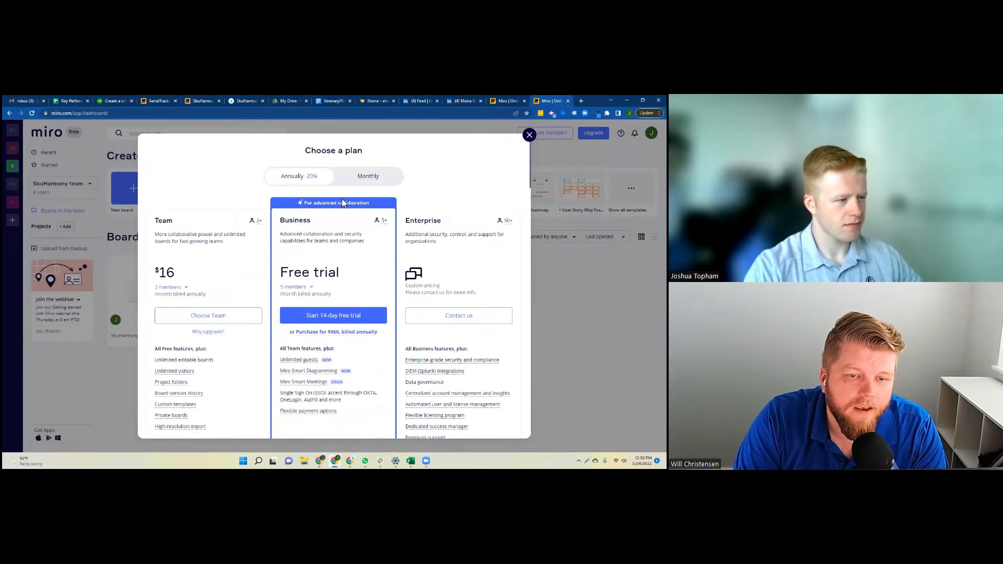
pyautogui.scroll(-3)
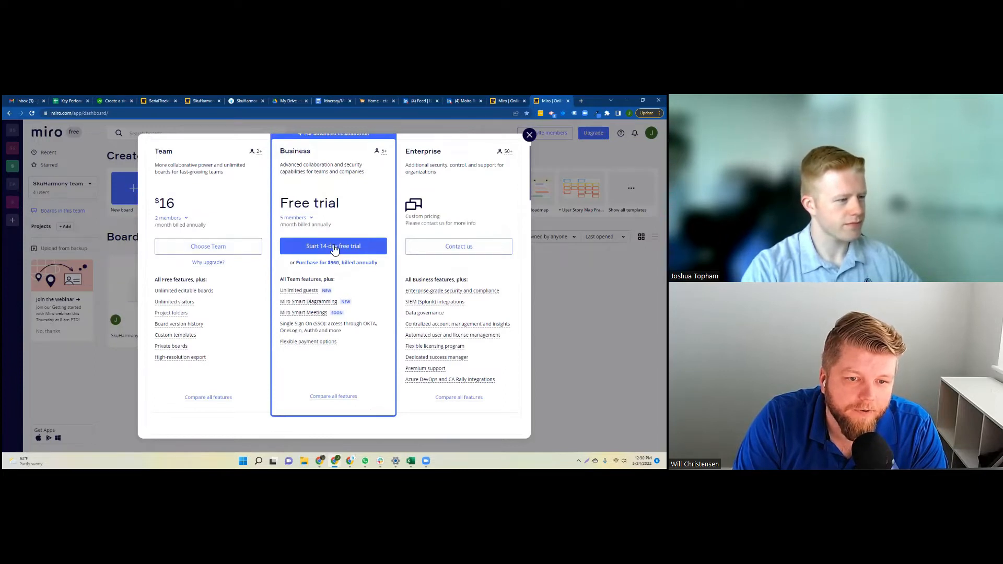
pyautogui.moveTo(329, 257)
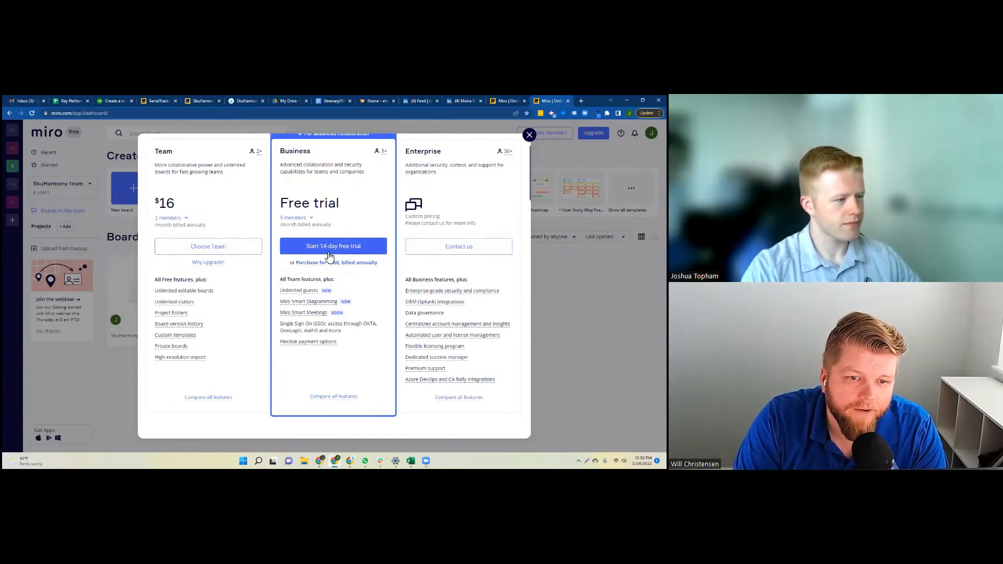
# Start the 14-day Business trial checkout, then back out and dismiss the plan options
pyautogui.click(333, 245)
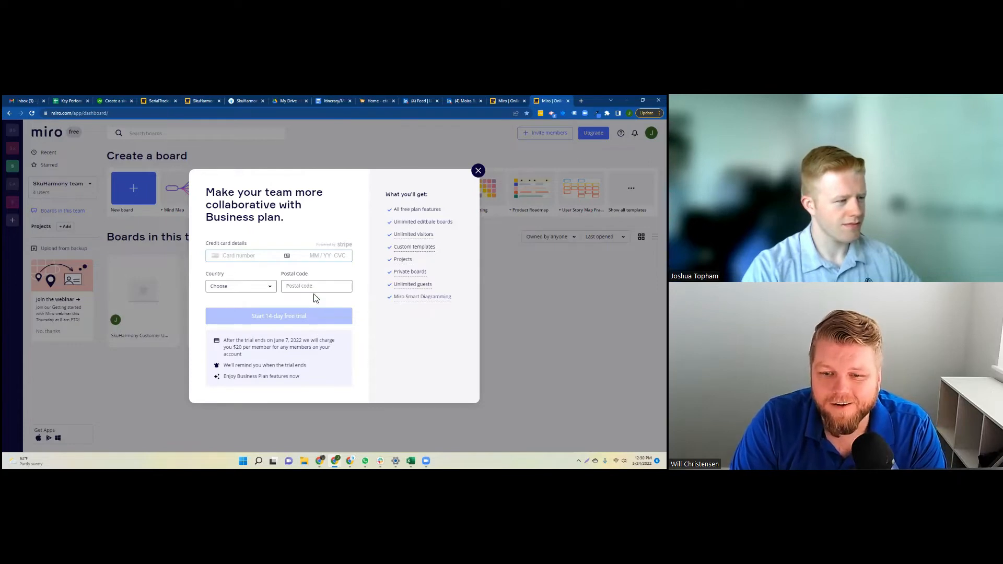
pyautogui.click(246, 255)
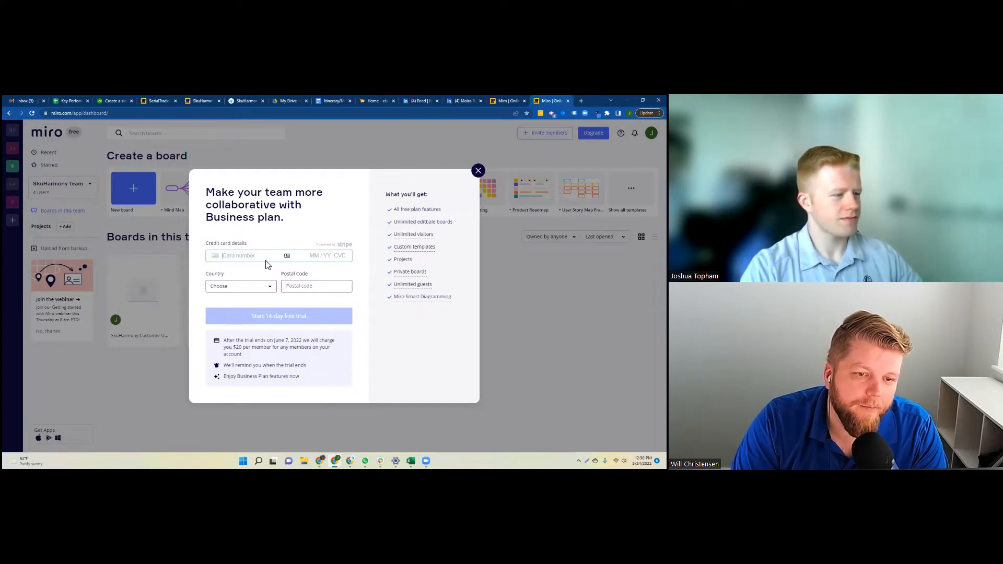
pyautogui.moveTo(275, 281)
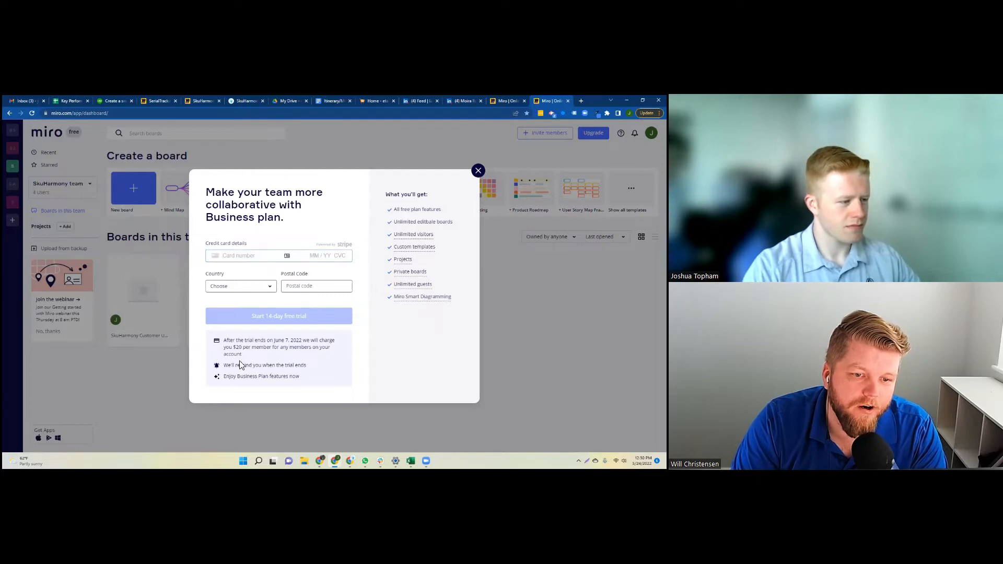
pyautogui.moveTo(308, 338)
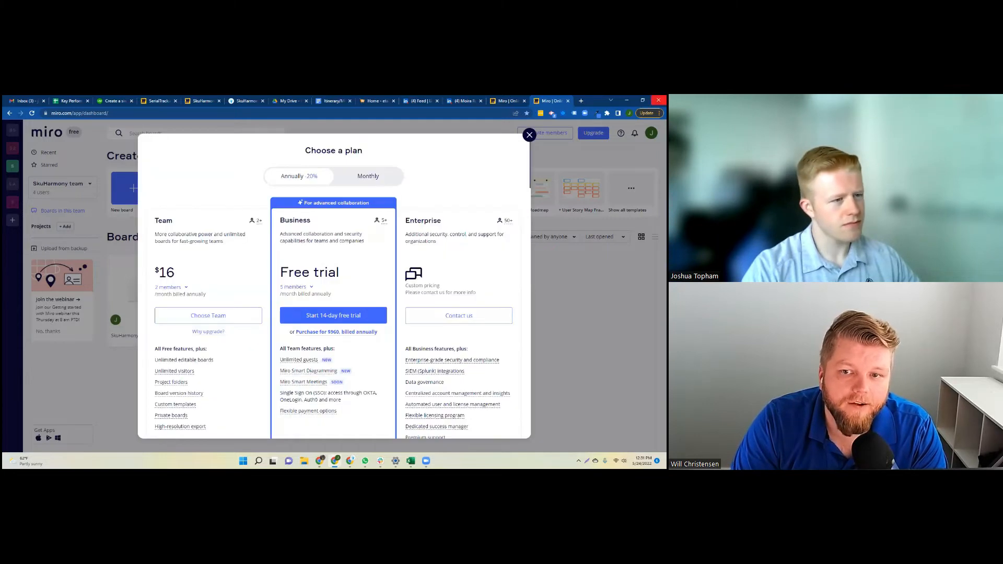
pyautogui.click(529, 135)
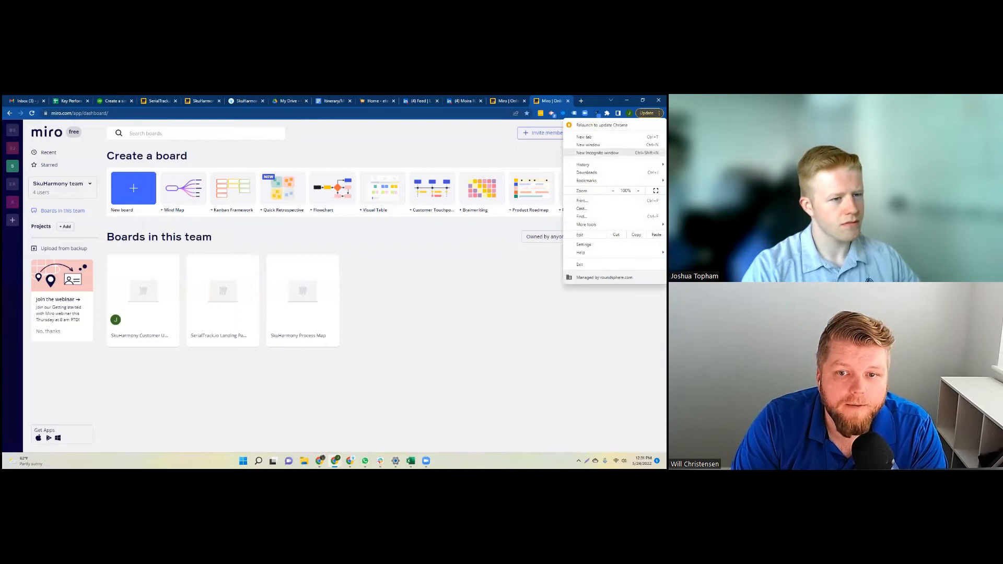
pyautogui.click(597, 152)
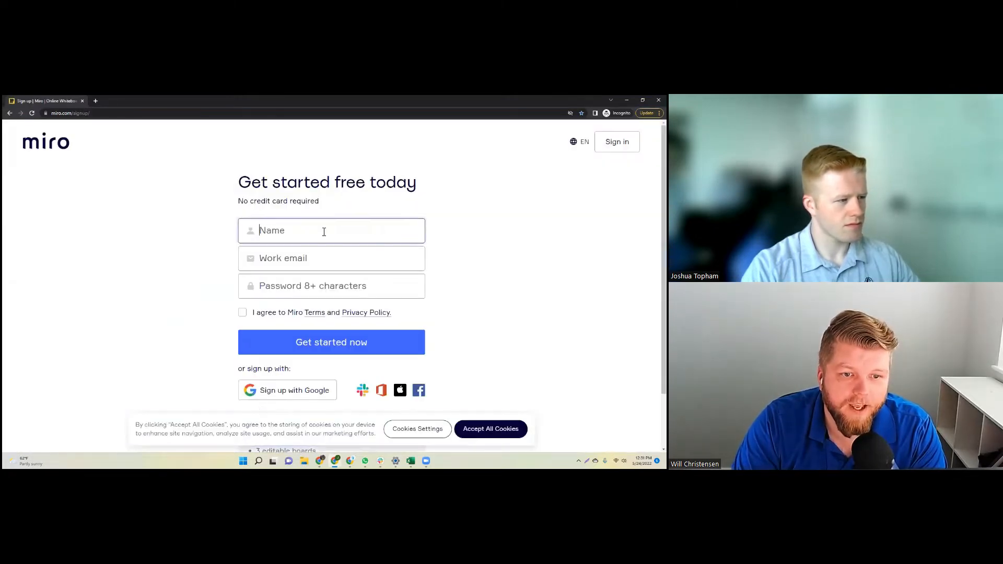
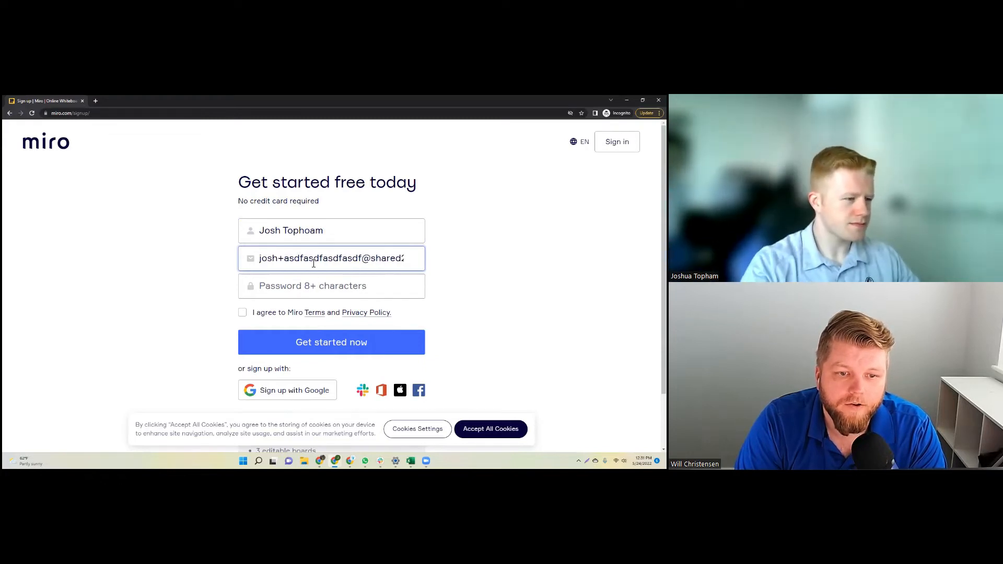
# Replace the junk alias part with 'mysqlsheets' and move to the Password field
pyautogui.doubleClick(310, 258)
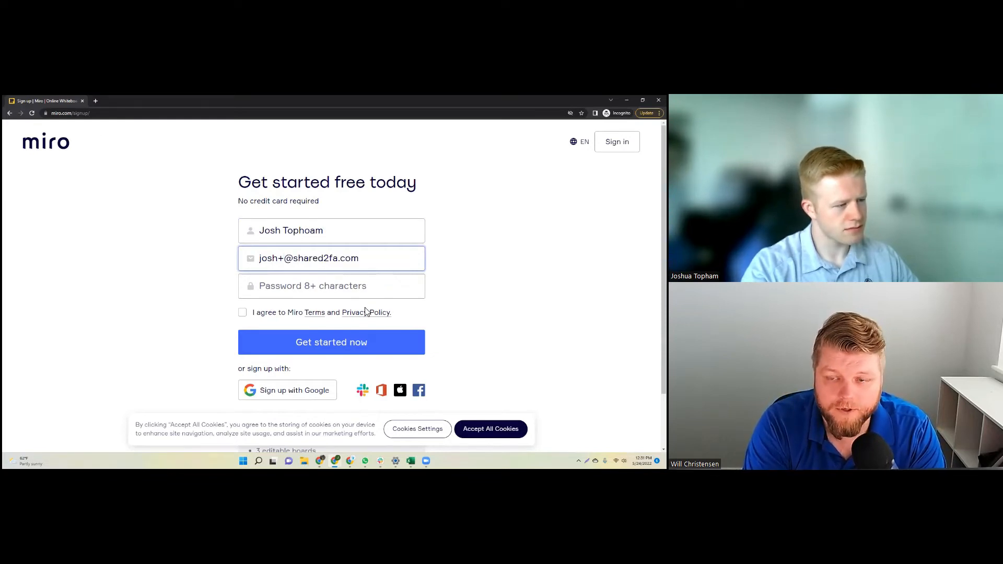
pyautogui.write('mysqlto')
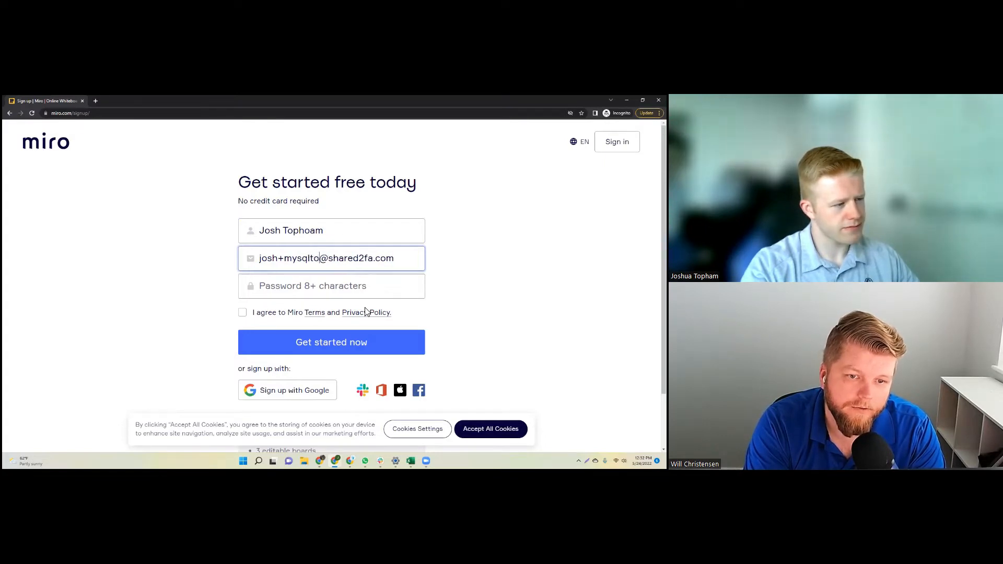
pyautogui.write('sheets')
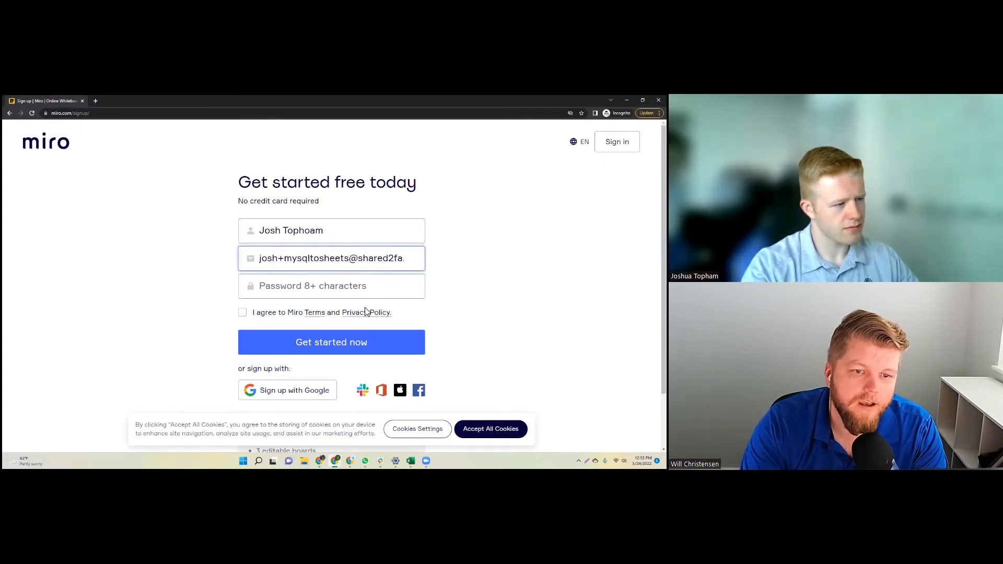
pyautogui.click(331, 285)
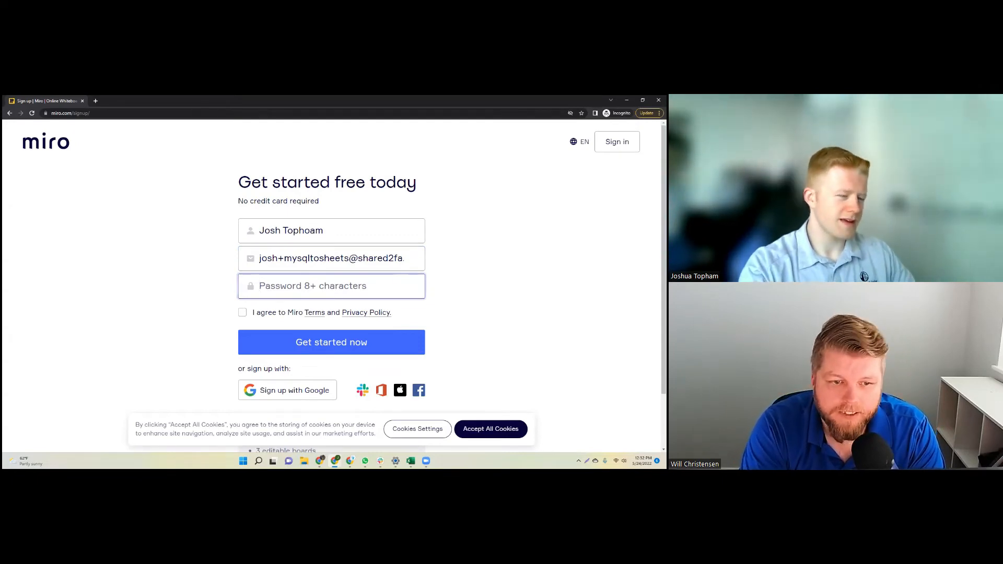
# Enter a password, agree to Miro Terms and submit with Get started now
pyautogui.write('•')
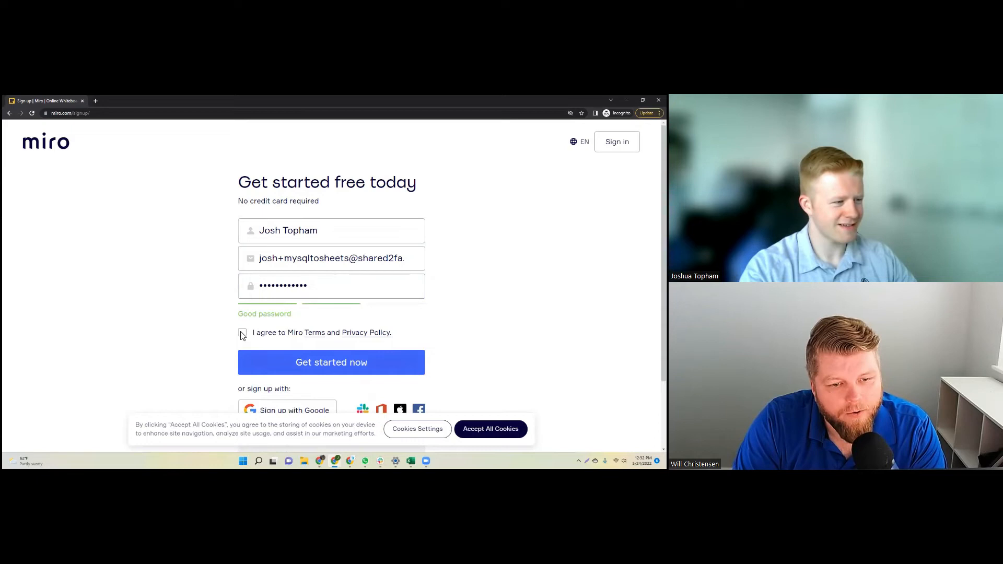
pyautogui.click(242, 333)
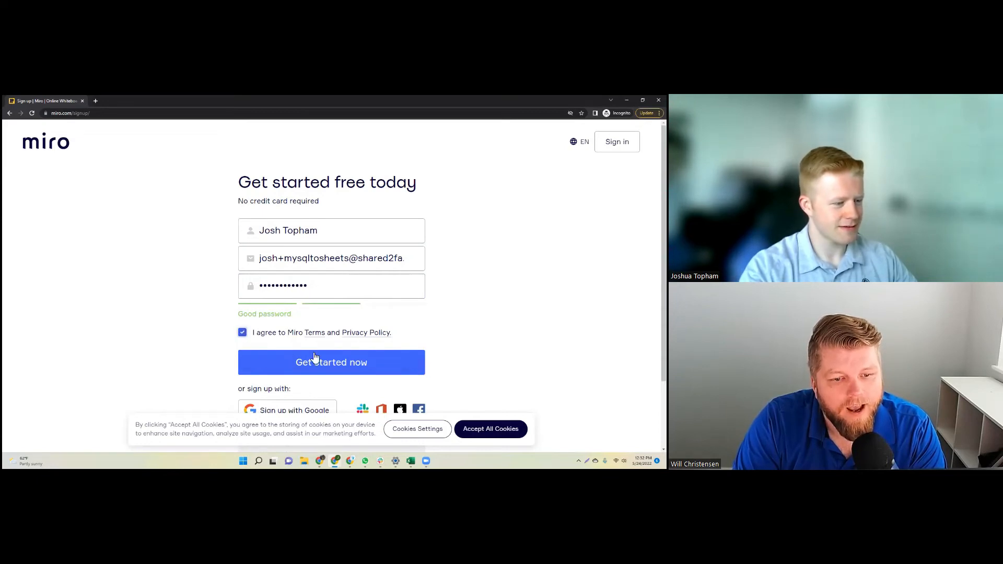
pyautogui.click(331, 363)
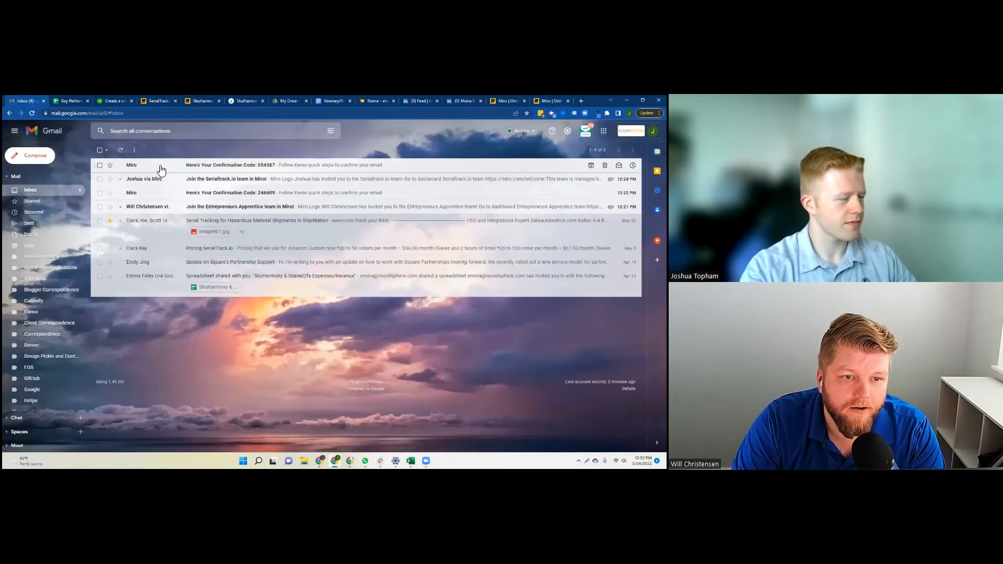
pyautogui.click(229, 164)
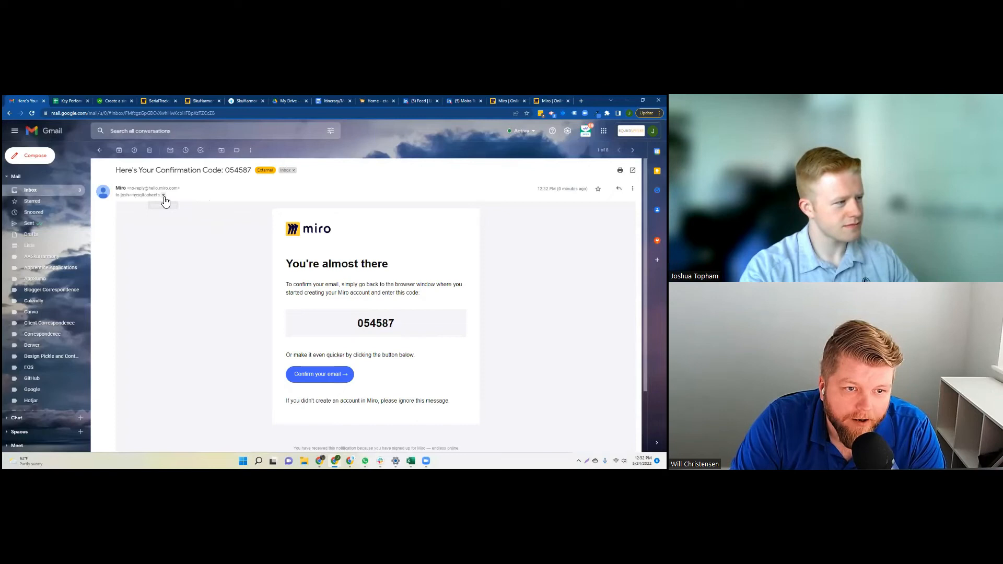
pyautogui.click(163, 195)
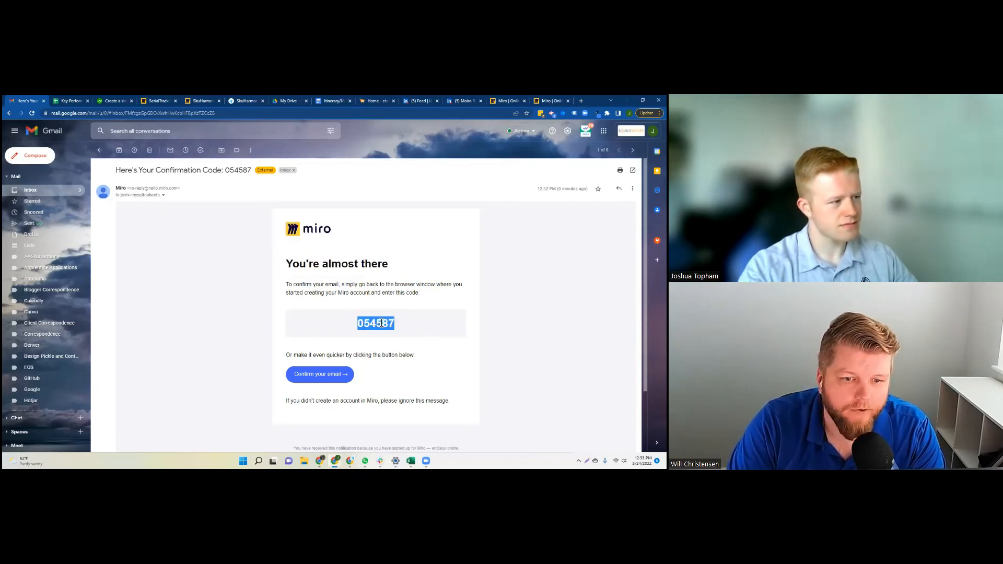
pyautogui.rightClick(375, 323)
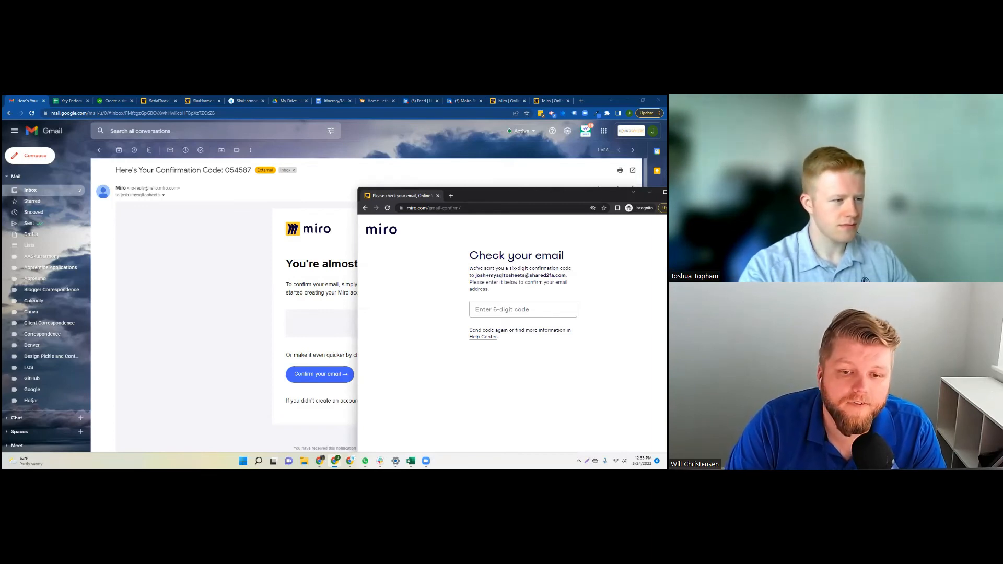
# Paste the code into the 6-digit field to reach Set up your team, then start a new Chrome tab
pyautogui.click(523, 310)
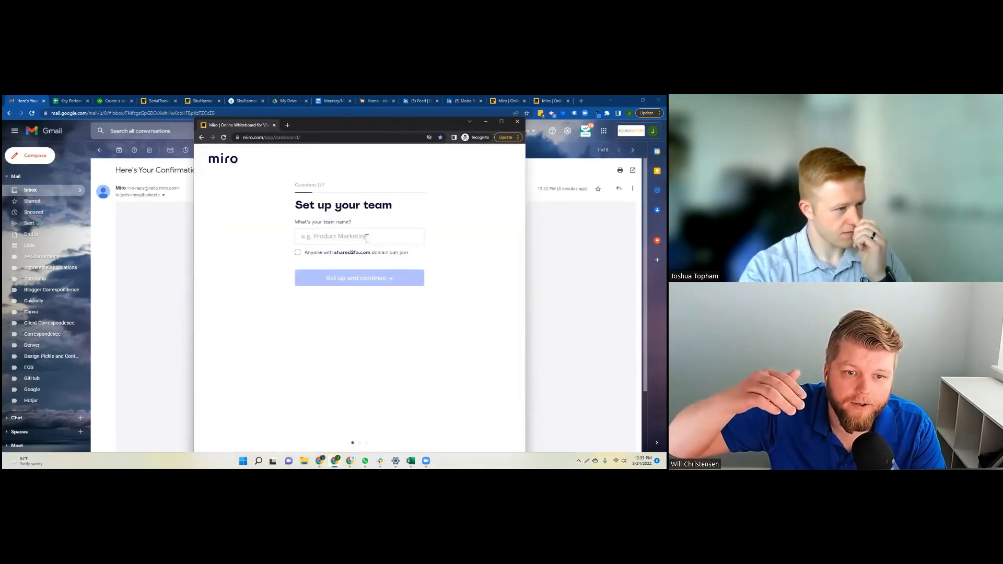
pyautogui.click(359, 236)
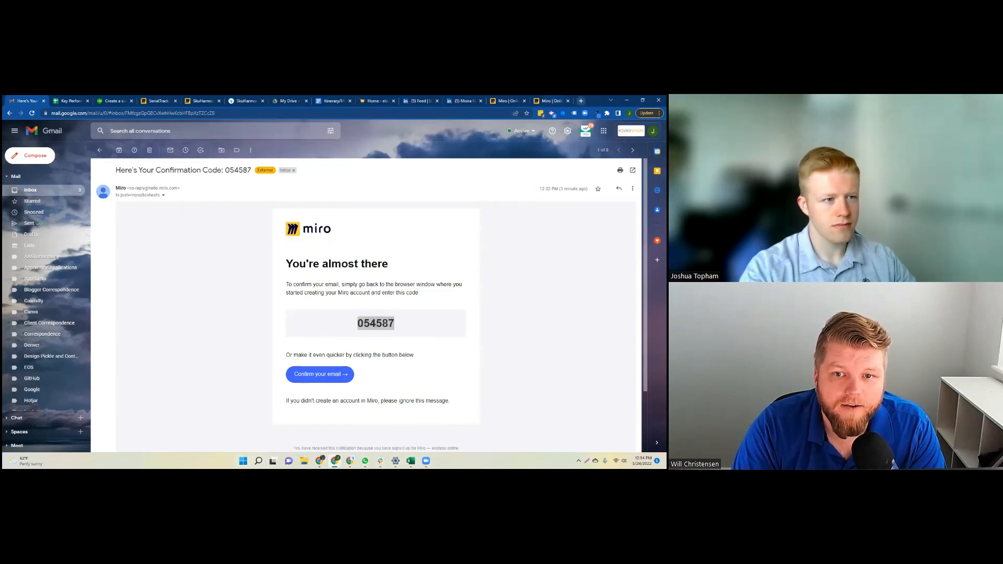
pyautogui.click(552, 100)
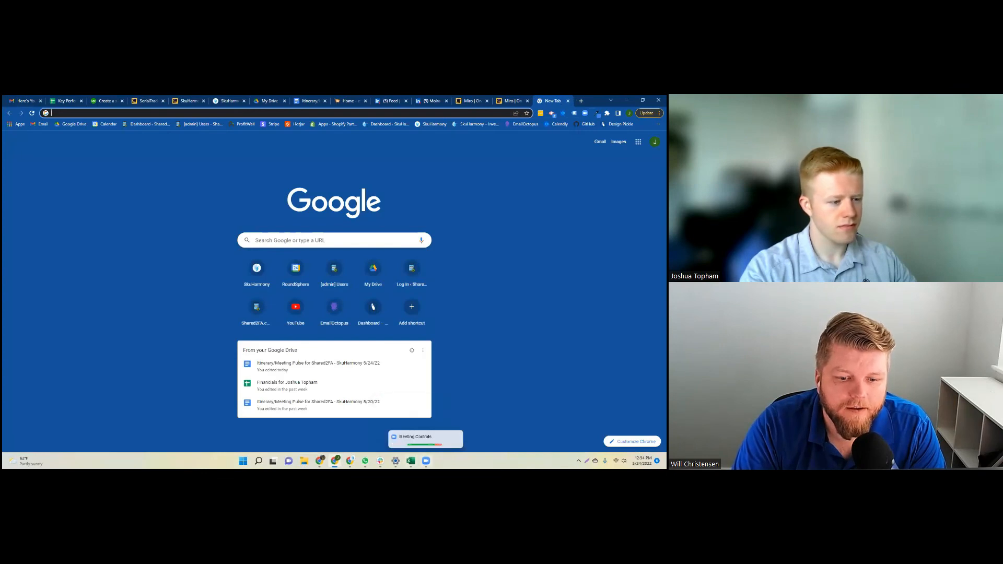